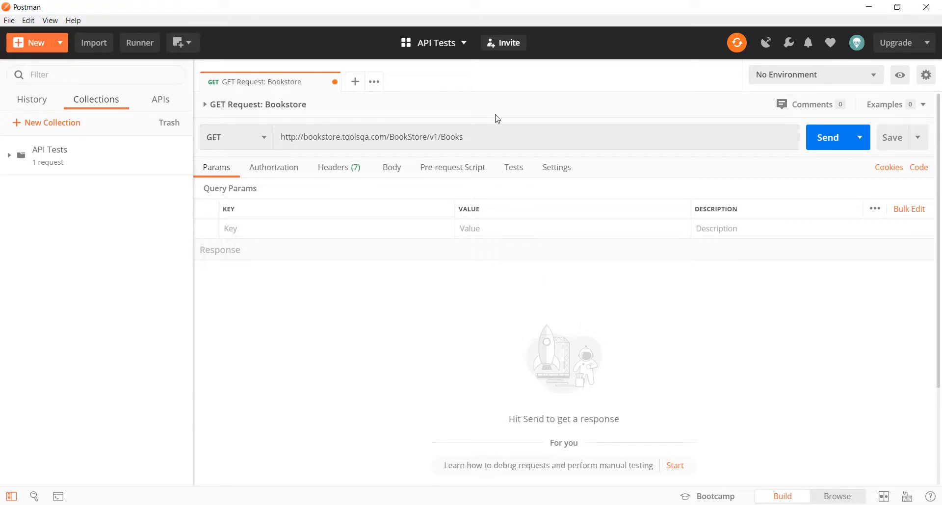
Confirm the method is GET, send the bookstore request and view its response headers with 200 OK.
left_click(234, 137)
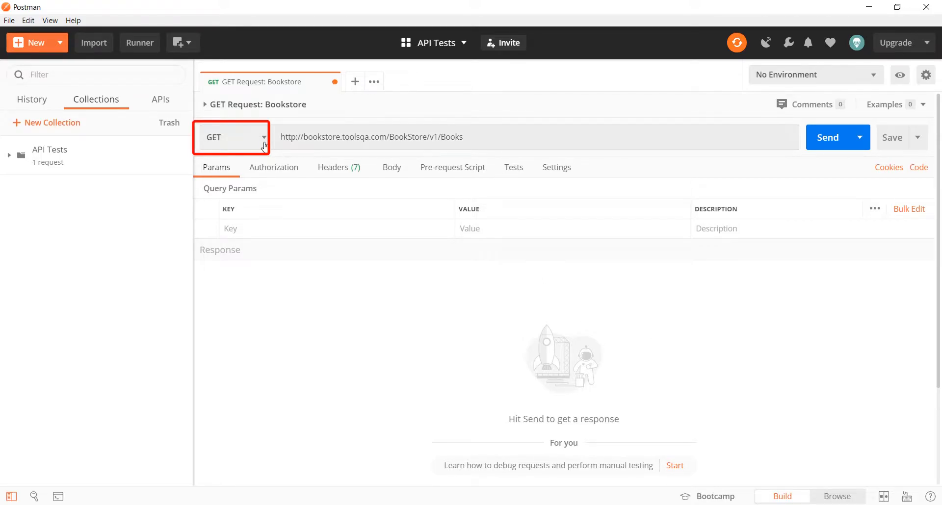
mouse_move(264, 147)
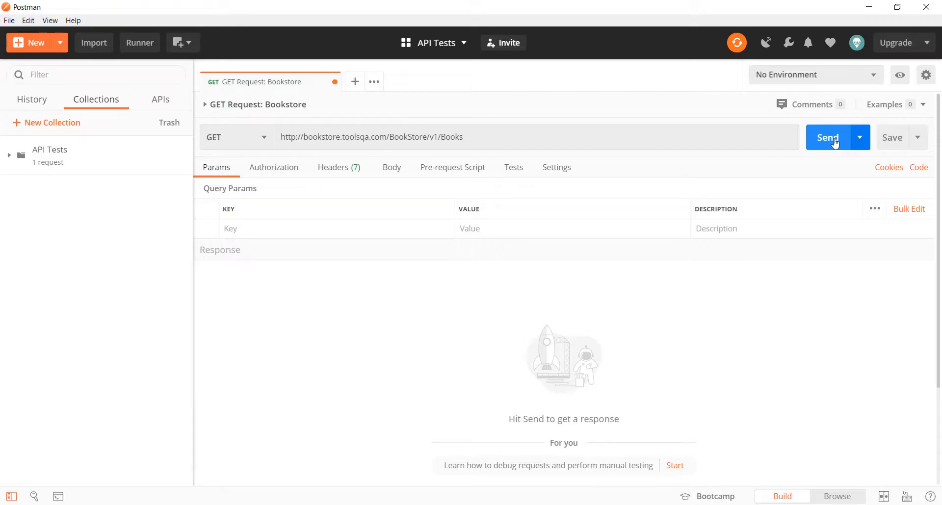
left_click(828, 137)
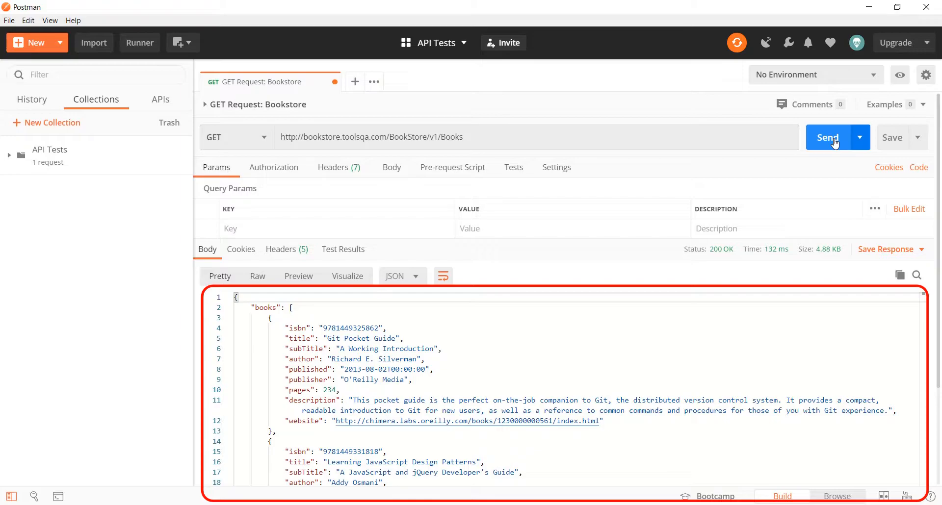
mouse_move(647, 347)
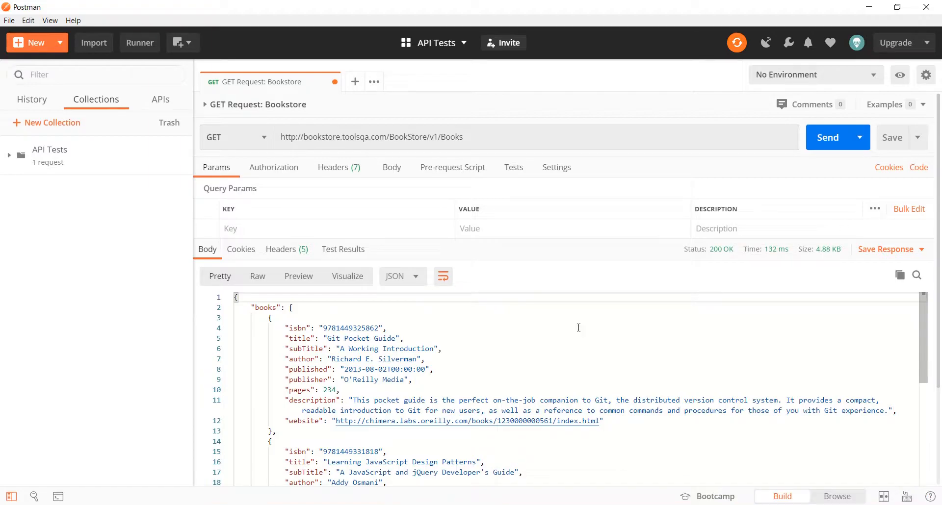
left_click(279, 249)
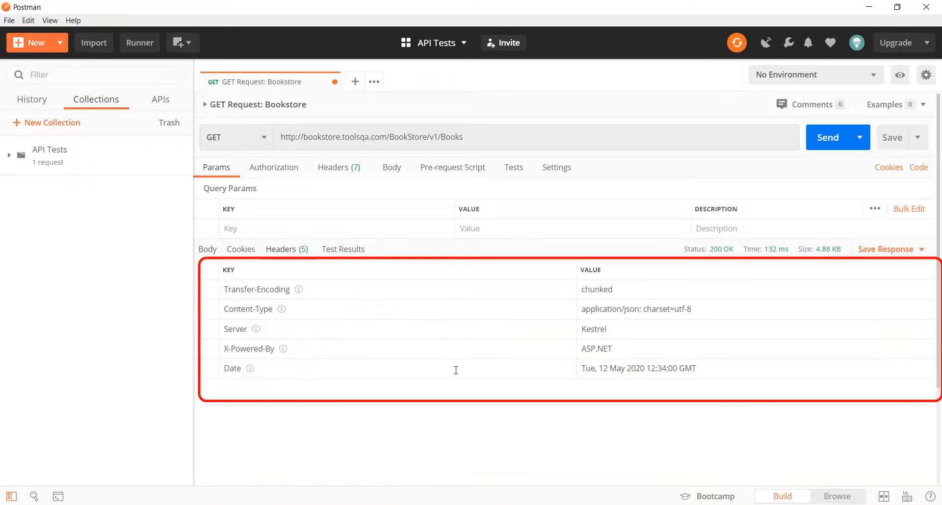
mouse_move(458, 373)
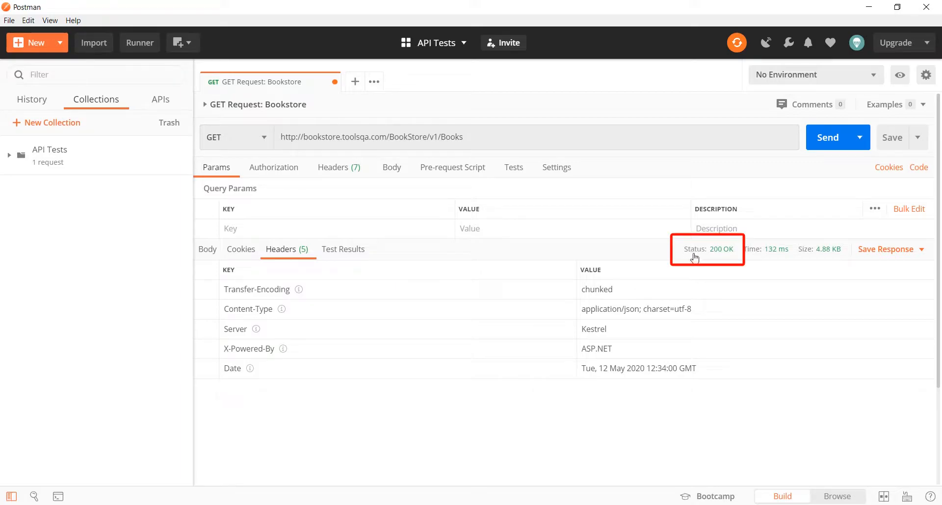
mouse_move(722, 249)
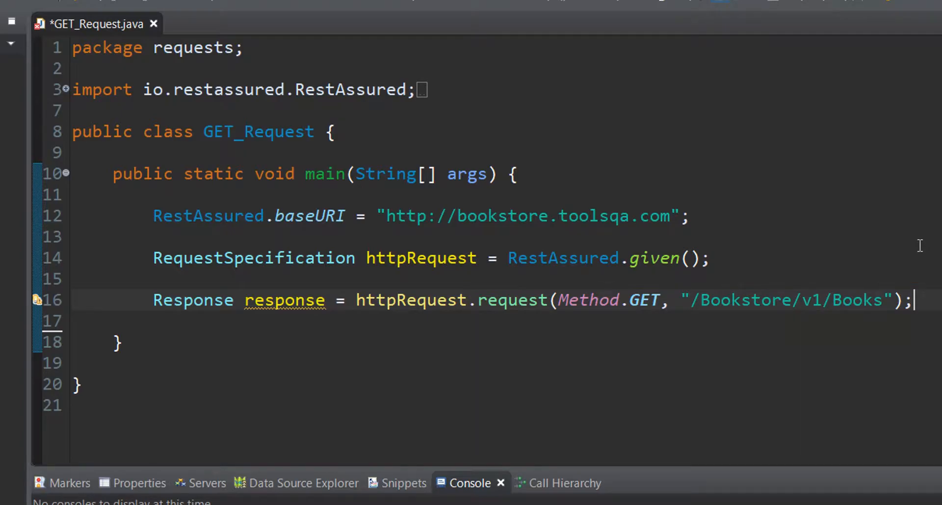
mouse_move(796, 272)
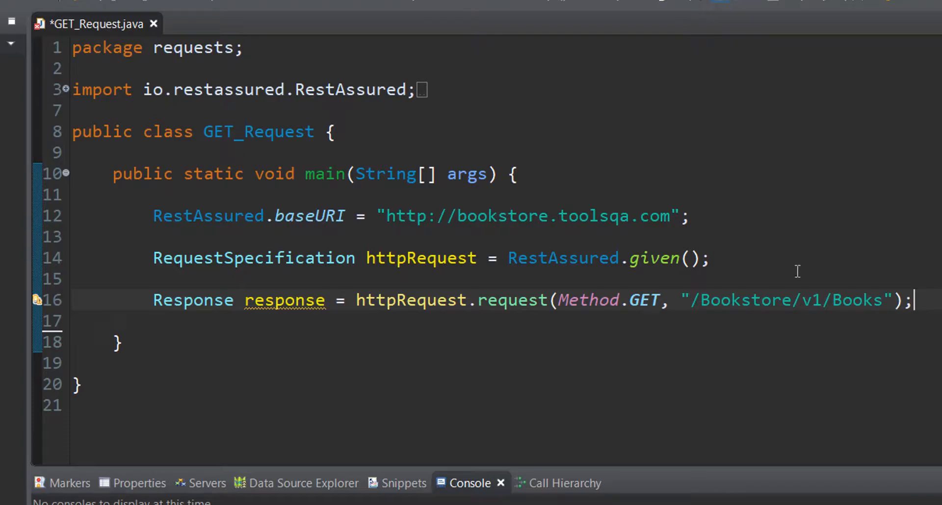
mouse_move(513, 304)
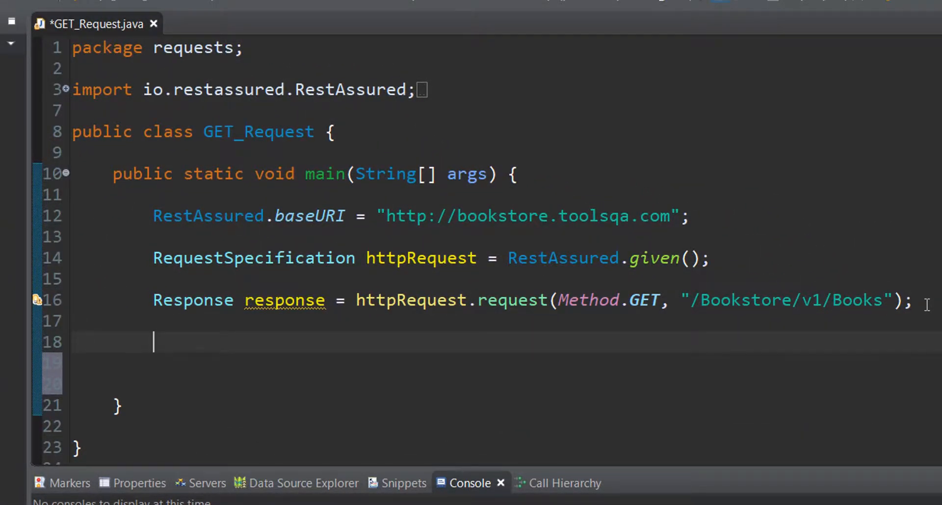
Write 'response.' and scroll Content Assist to the getStatusCode() method.
type("res")
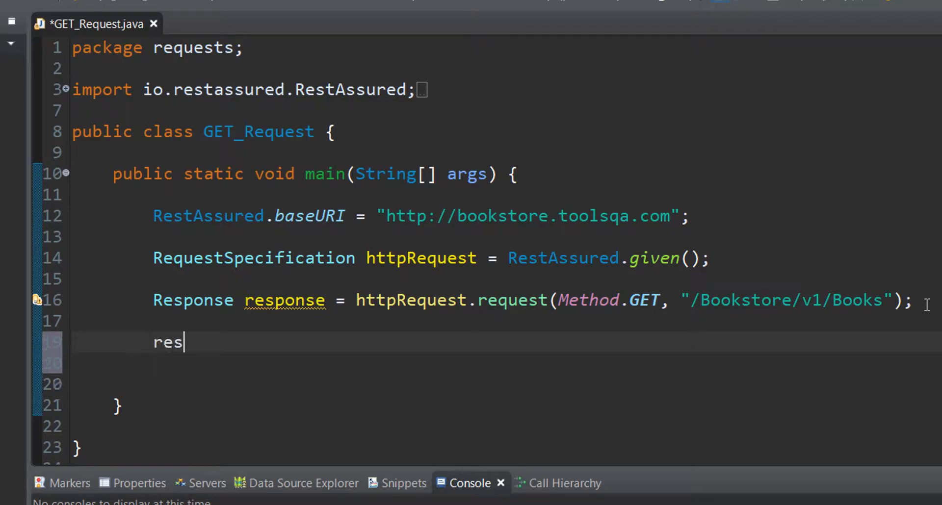
type("ponse")
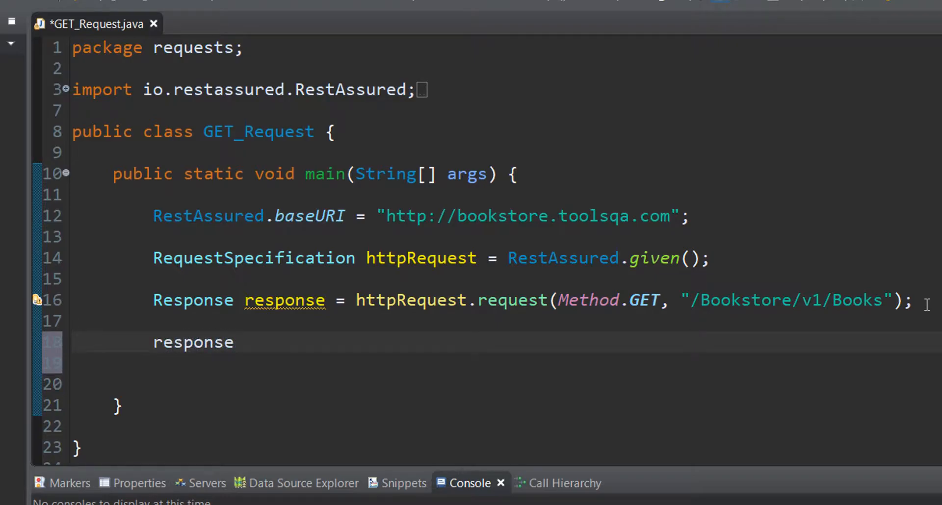
double_click(192, 341)
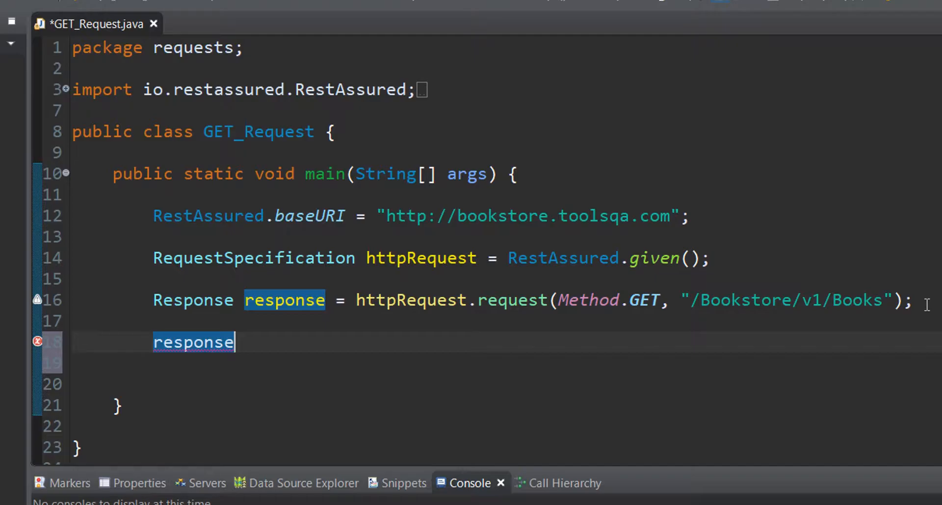
type(".")
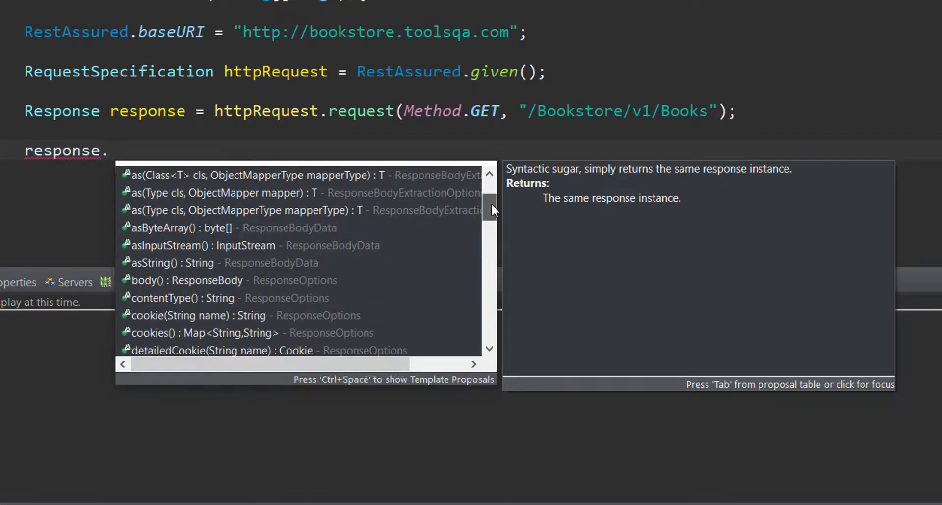
scroll("down", 3)
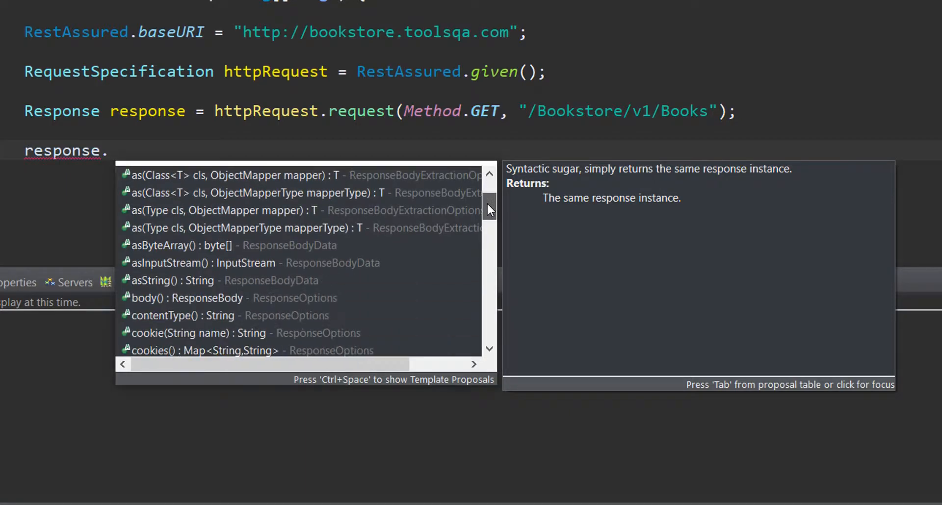
scroll("down", 3)
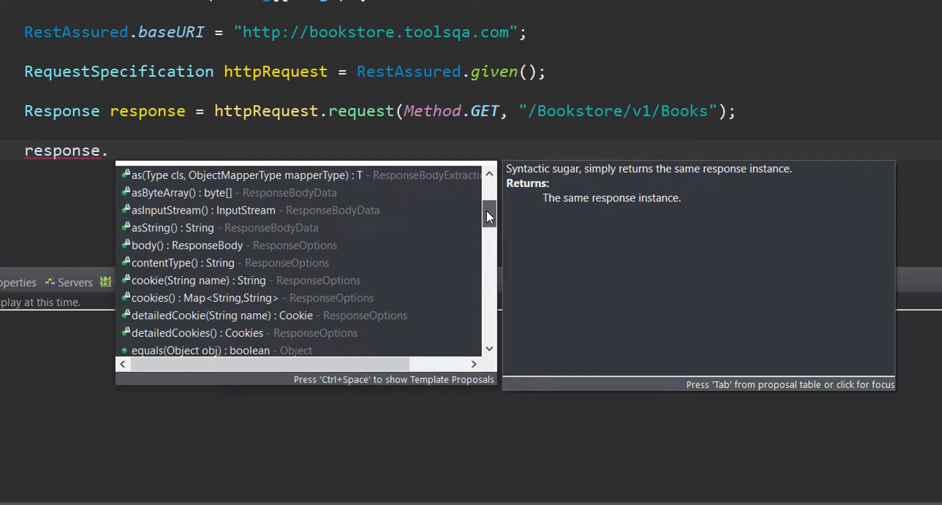
scroll("down", 3)
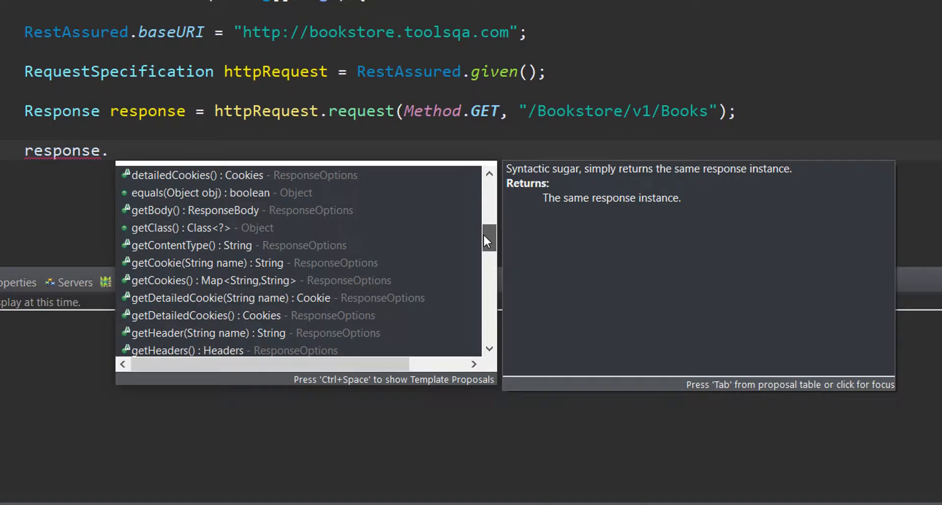
scroll("down", 3)
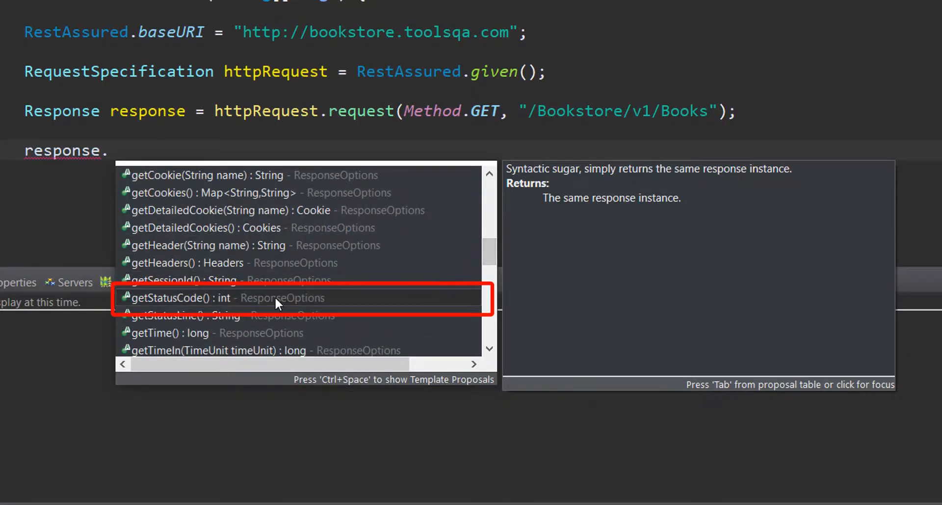
left_click(175, 297)
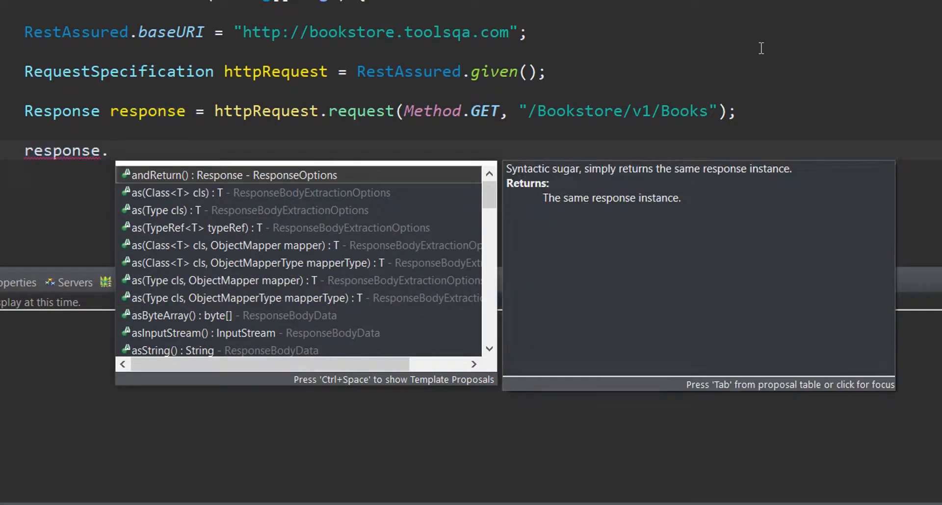
Complete int statusCode = response.getStatusCode(); and start a new line.
type("gets")
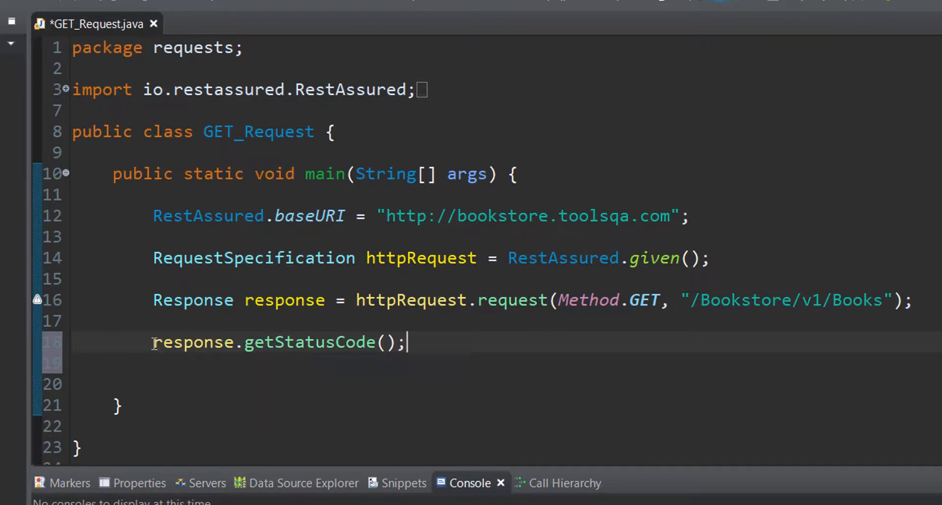
type("int statusCode =")
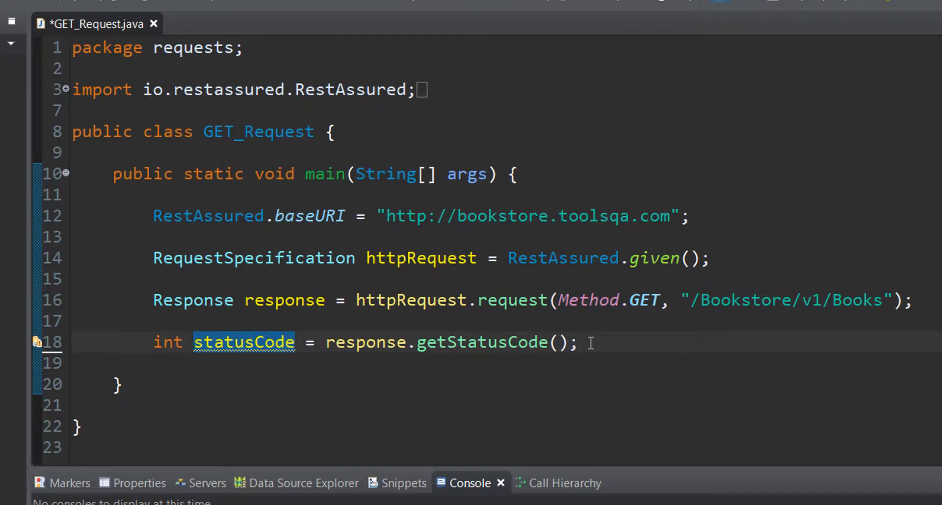
key("Enter")
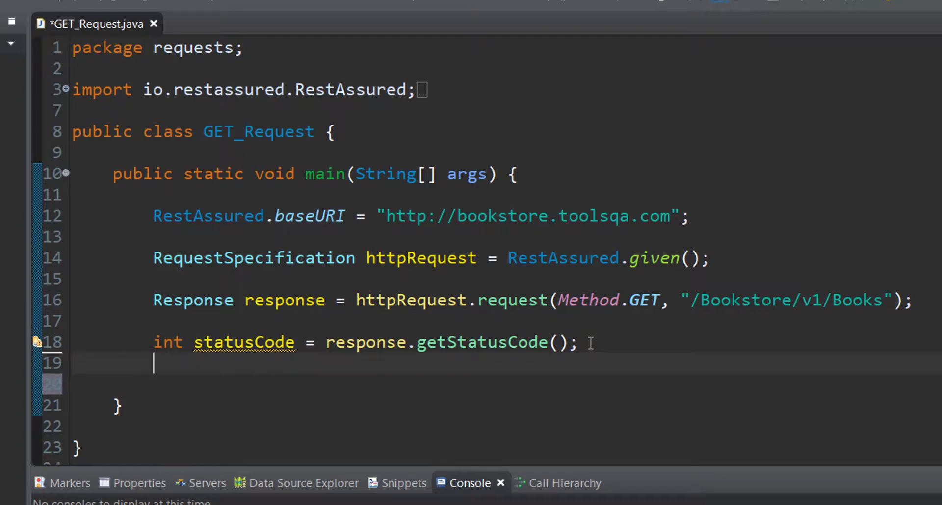
Add System.out.println("Response status code is "+statusCode);.
type("System.out.println(\"Response status code is\");")
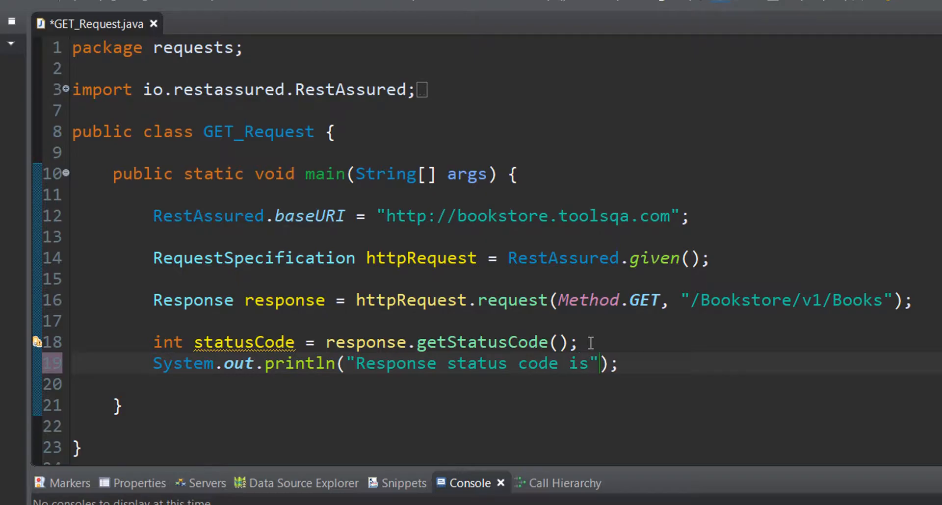
type("\" \"")
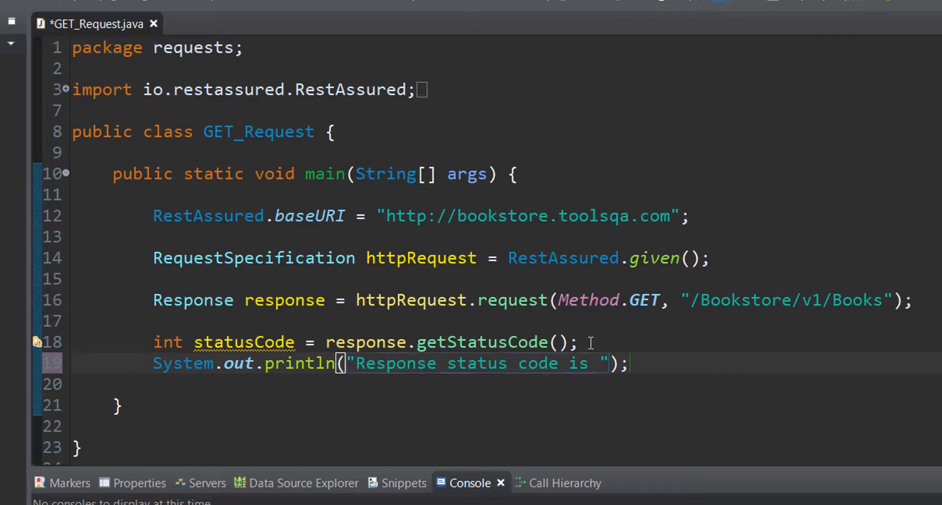
type("+statusCode")
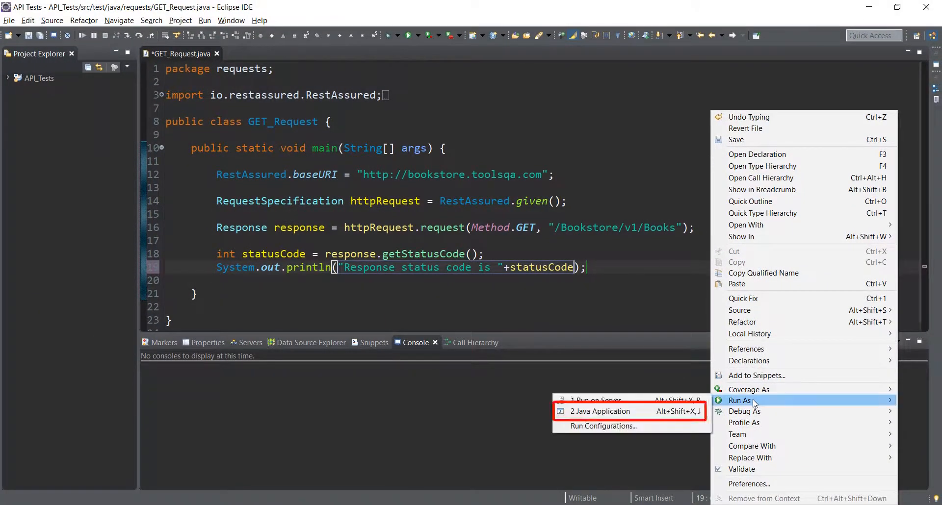
Run GET_Request as a Java application so the console prints Response status code is 200.
left_click(602, 411)
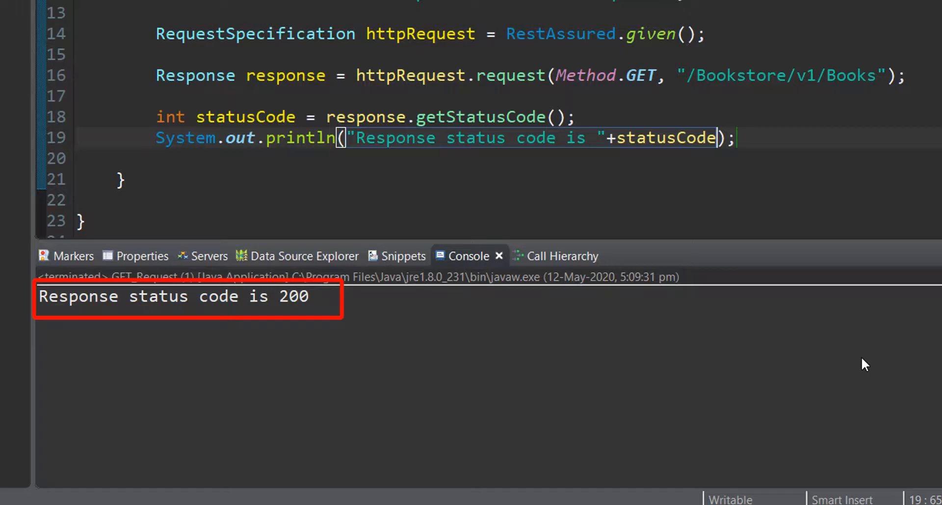
key("alt+tab")
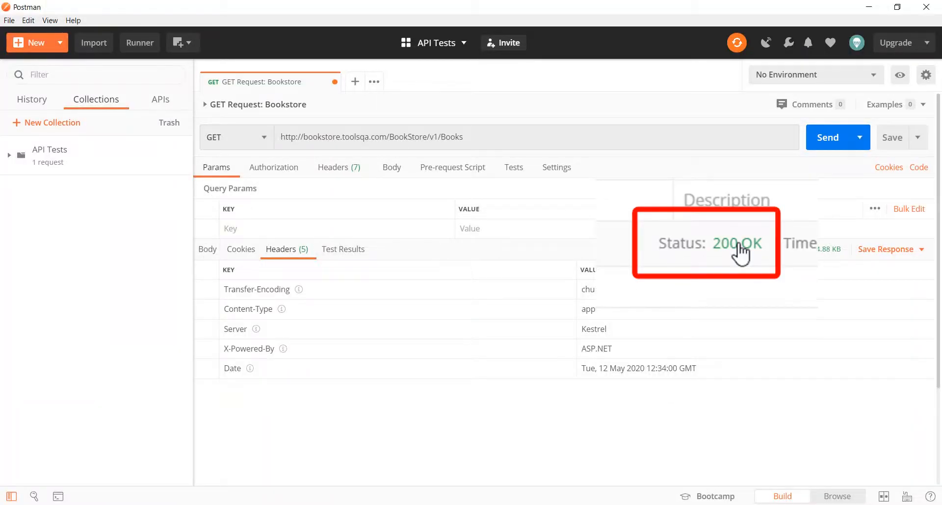
mouse_move(721, 249)
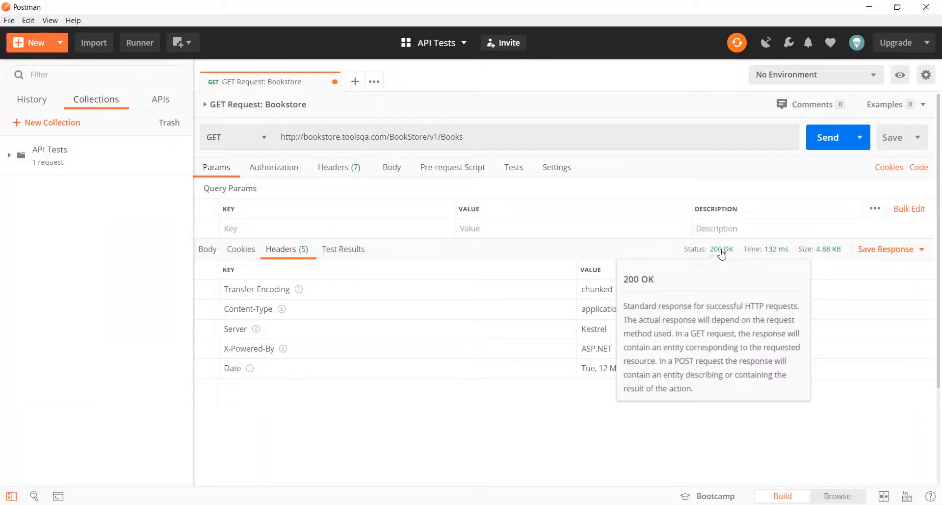